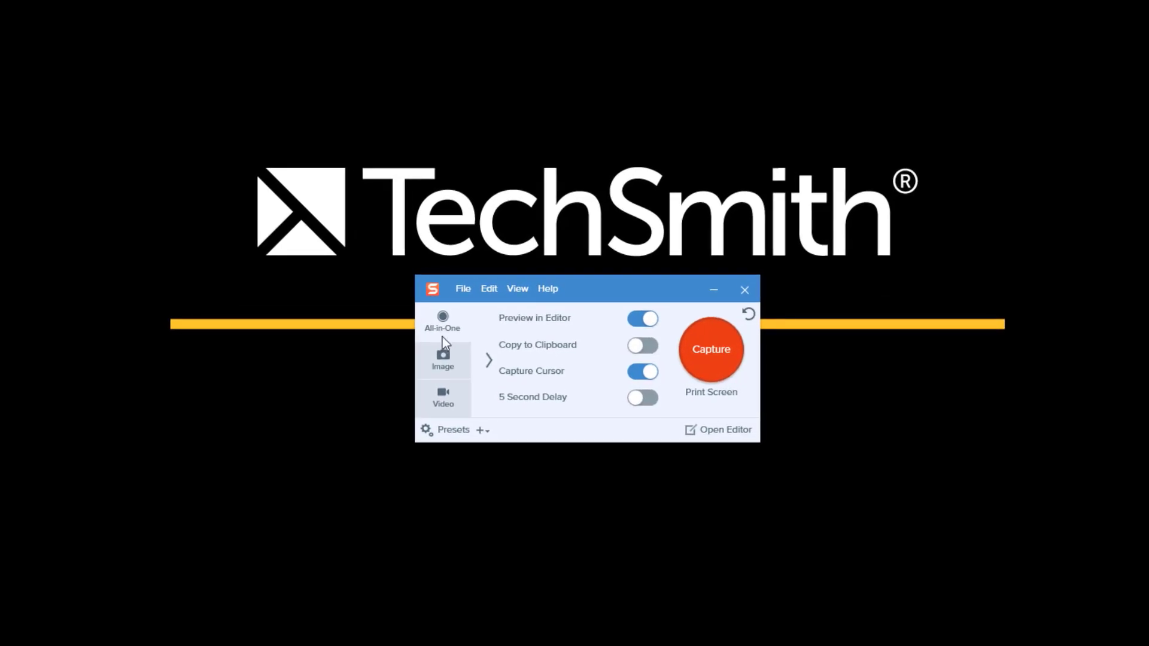
{"action": "mouse_move", "coordinate": [454, 348]}
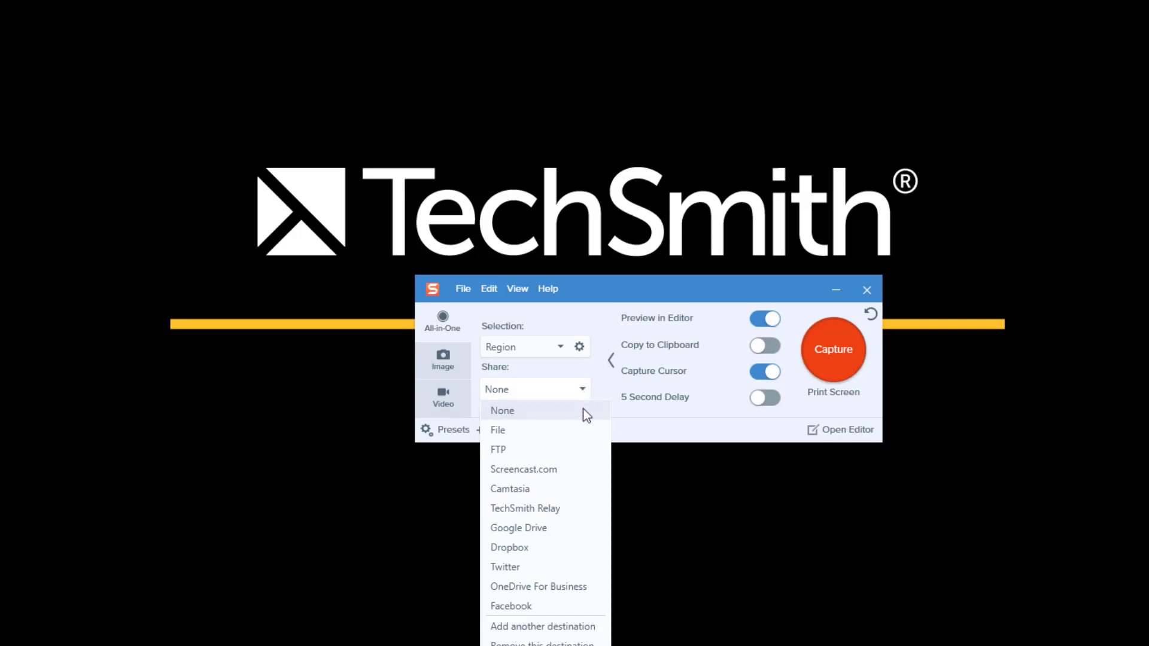
Set the All-in-One Share destination to File.
{"action": "left_click", "coordinate": [497, 430]}
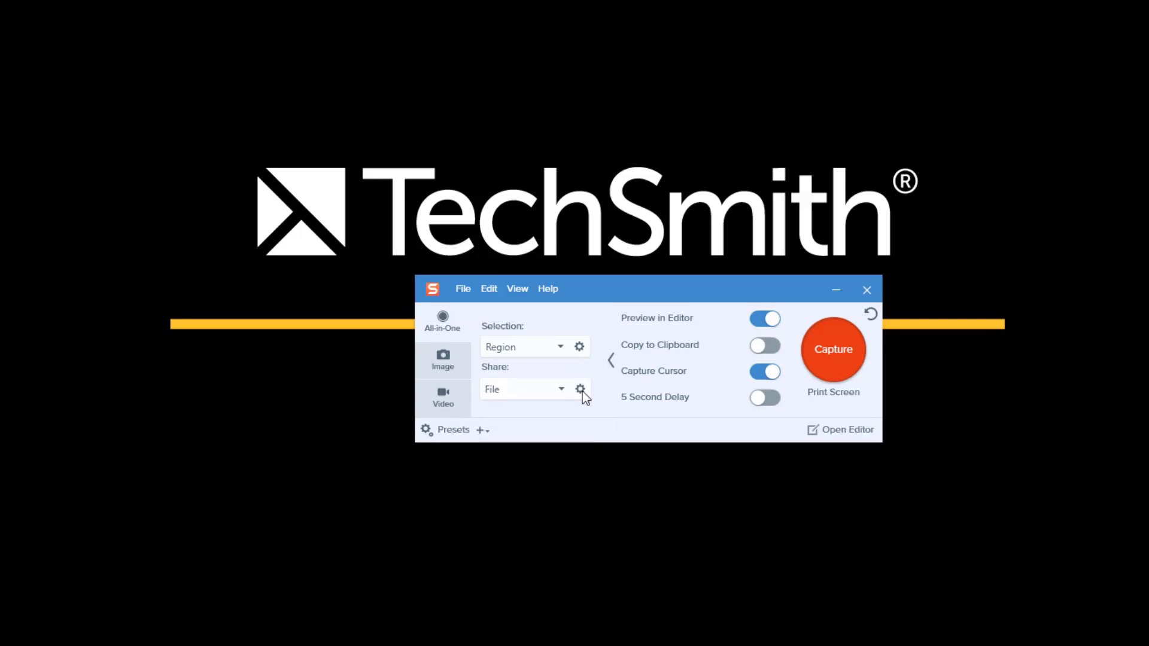
{"action": "left_click", "coordinate": [580, 389]}
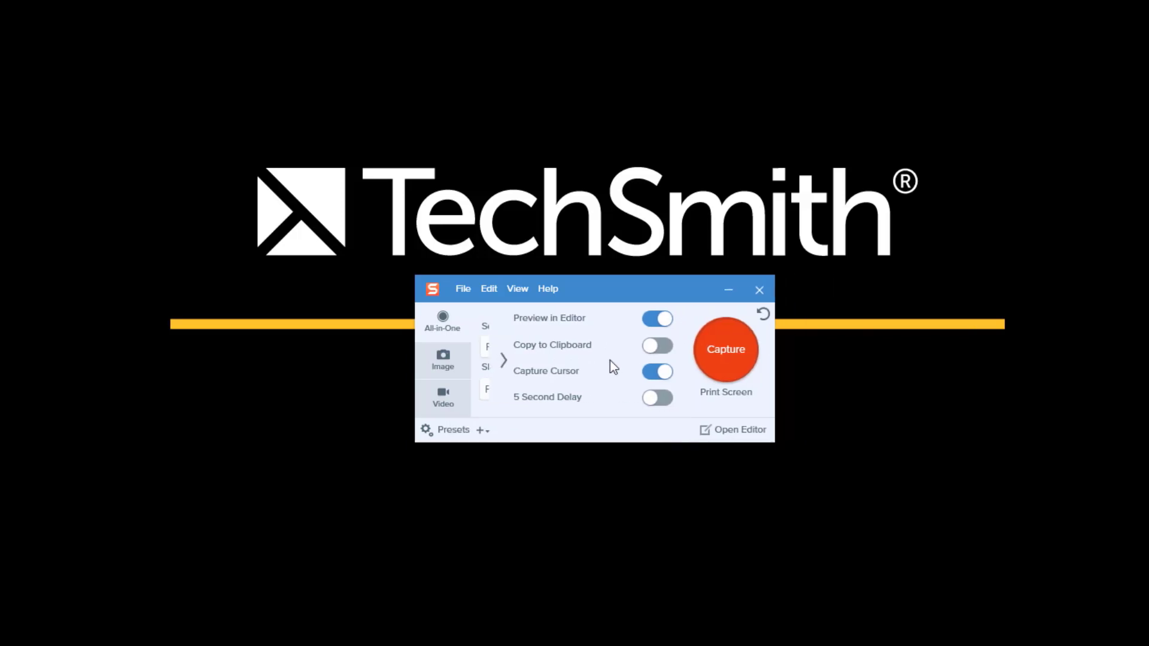
Set Image captures to share to File and open the image file type choices.
{"action": "left_click", "coordinate": [443, 359]}
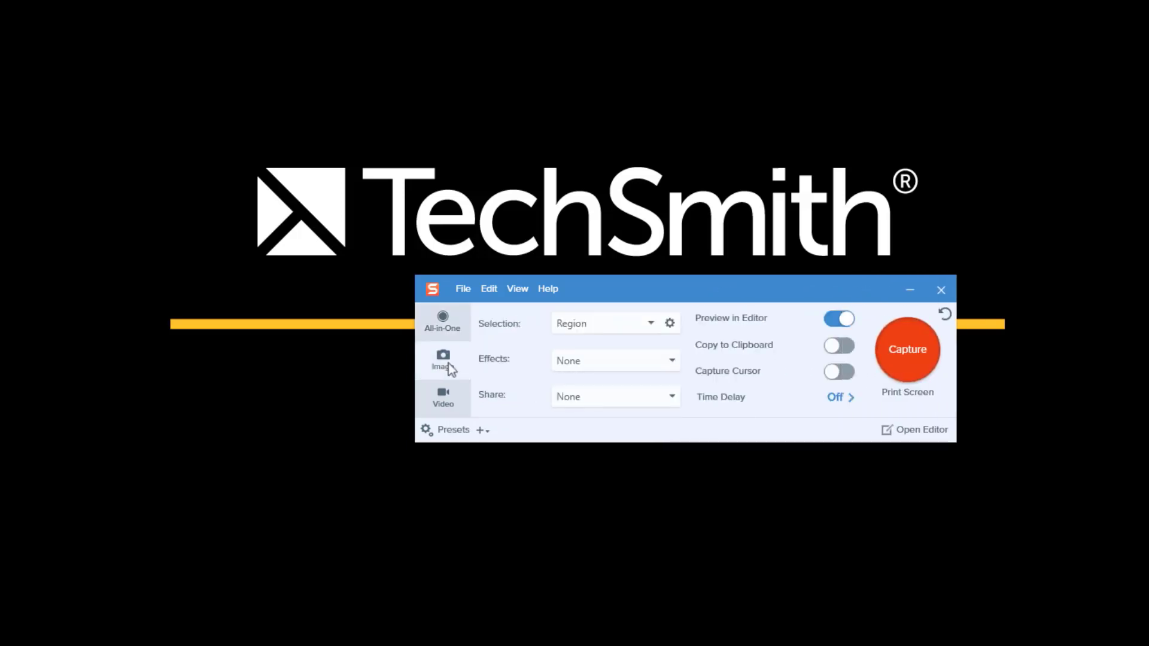
{"action": "left_click", "coordinate": [671, 396]}
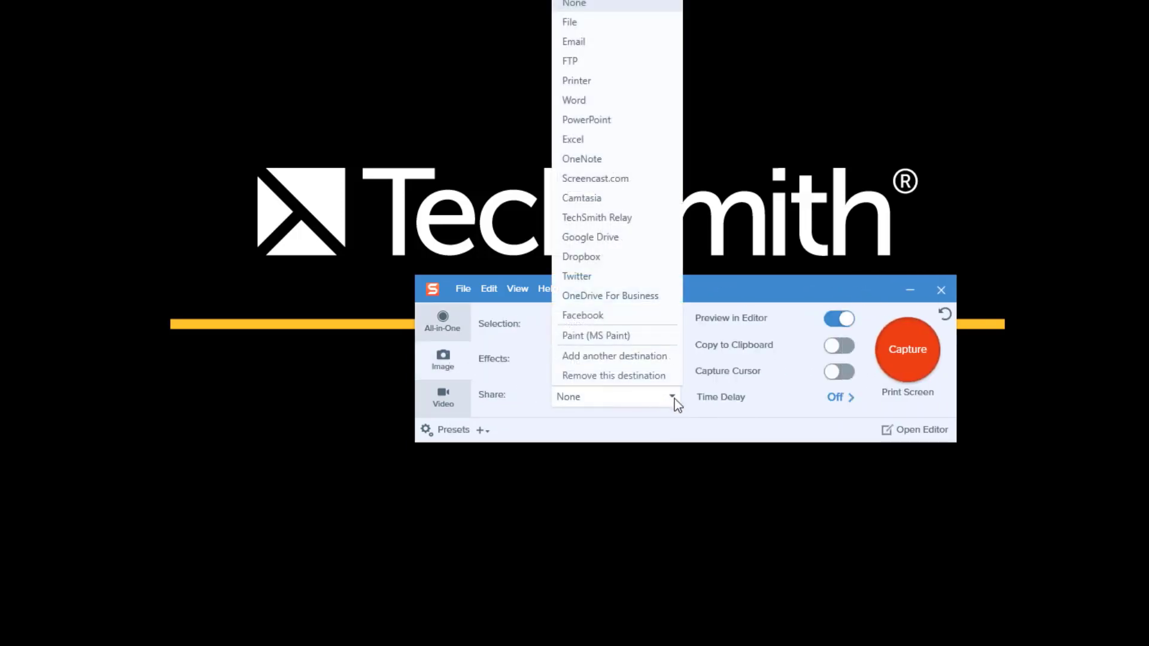
{"action": "left_click", "coordinate": [569, 22]}
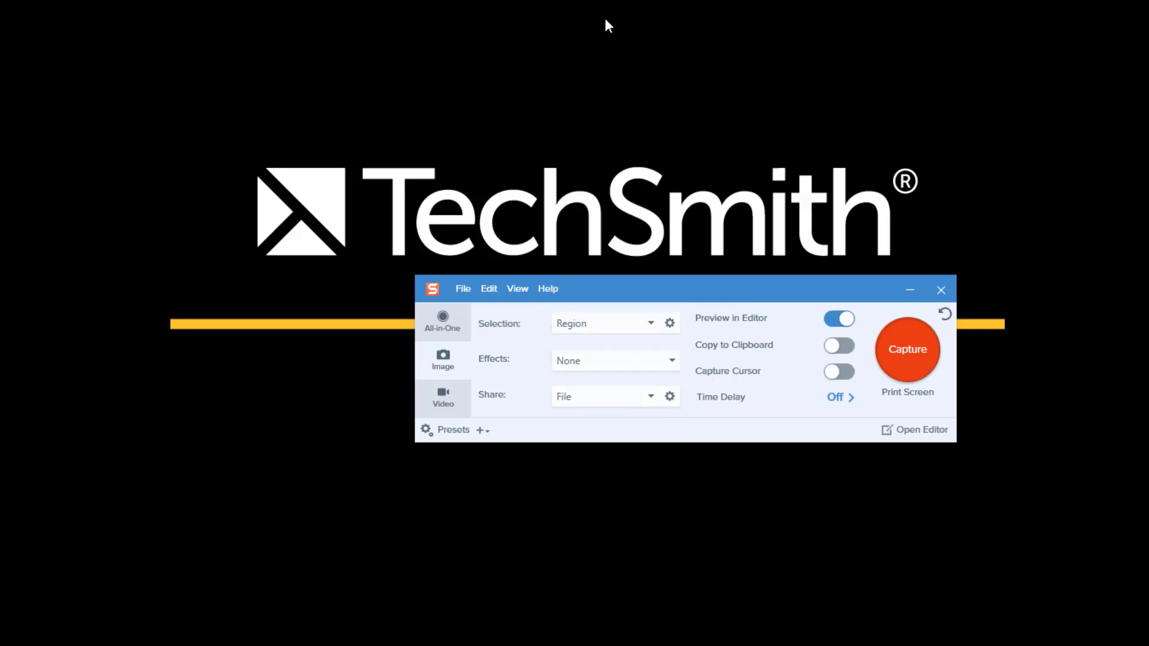
{"action": "mouse_move", "coordinate": [675, 402]}
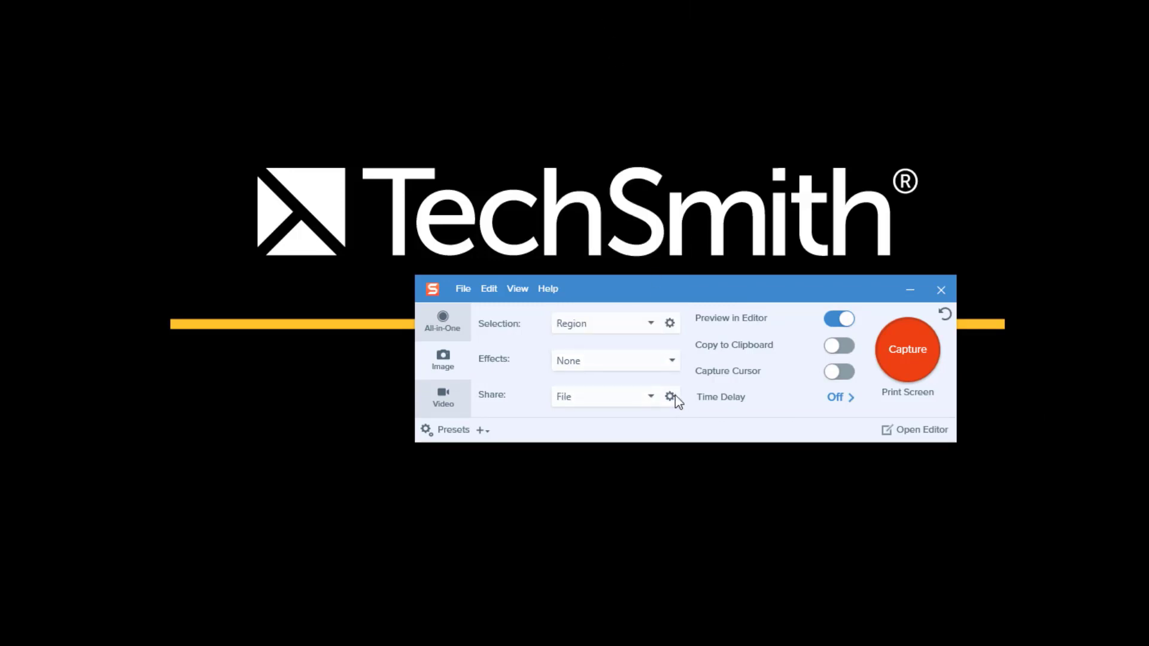
{"action": "left_click", "coordinate": [669, 396]}
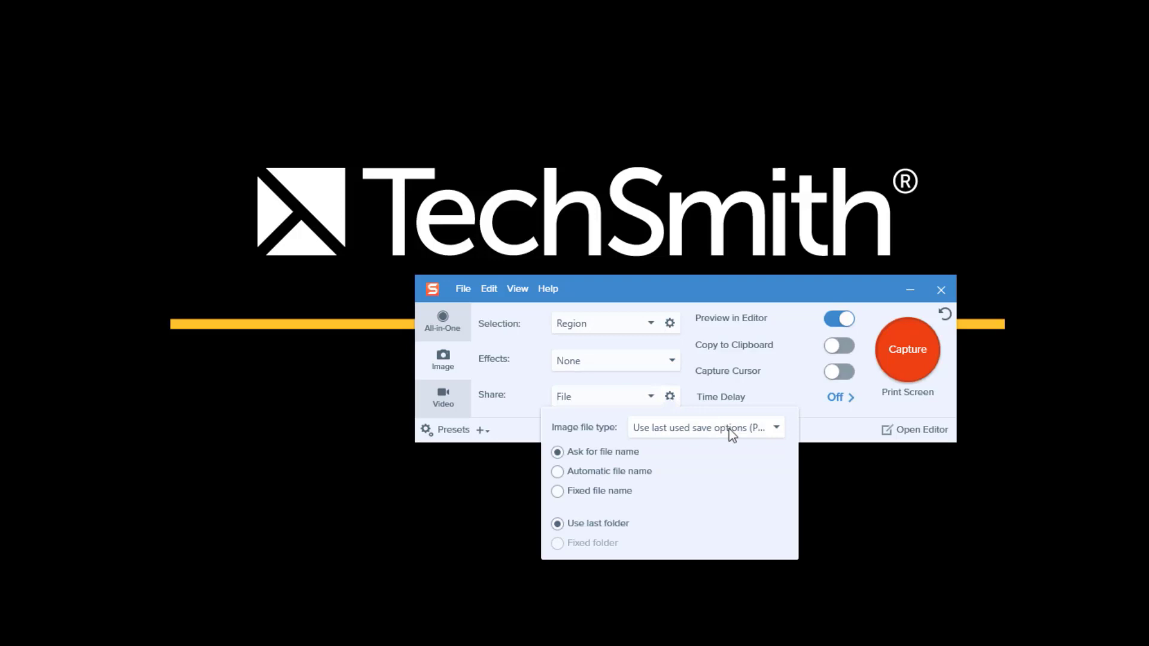
{"action": "left_click", "coordinate": [774, 427]}
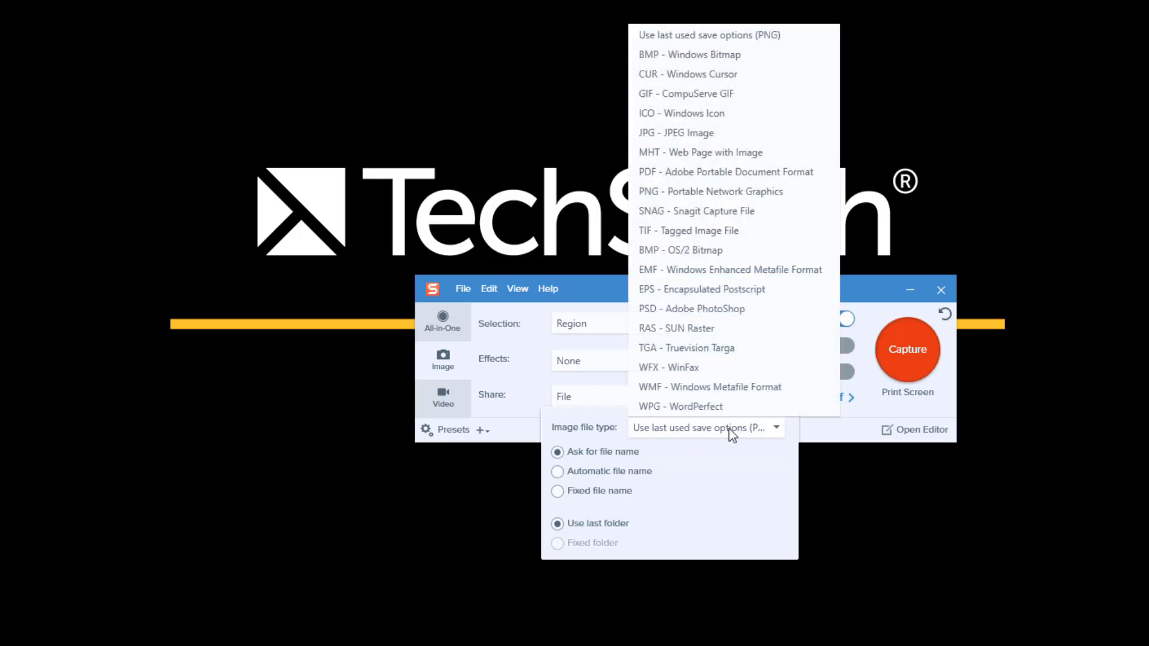
{"action": "mouse_move", "coordinate": [680, 406]}
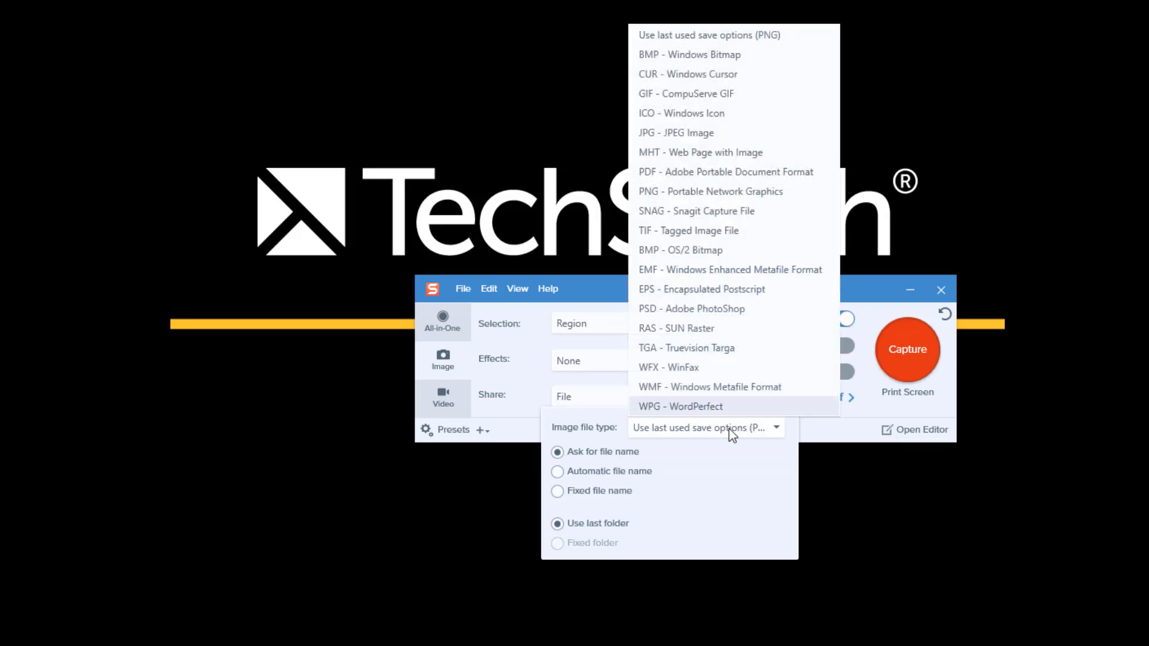
{"action": "mouse_move", "coordinate": [863, 306]}
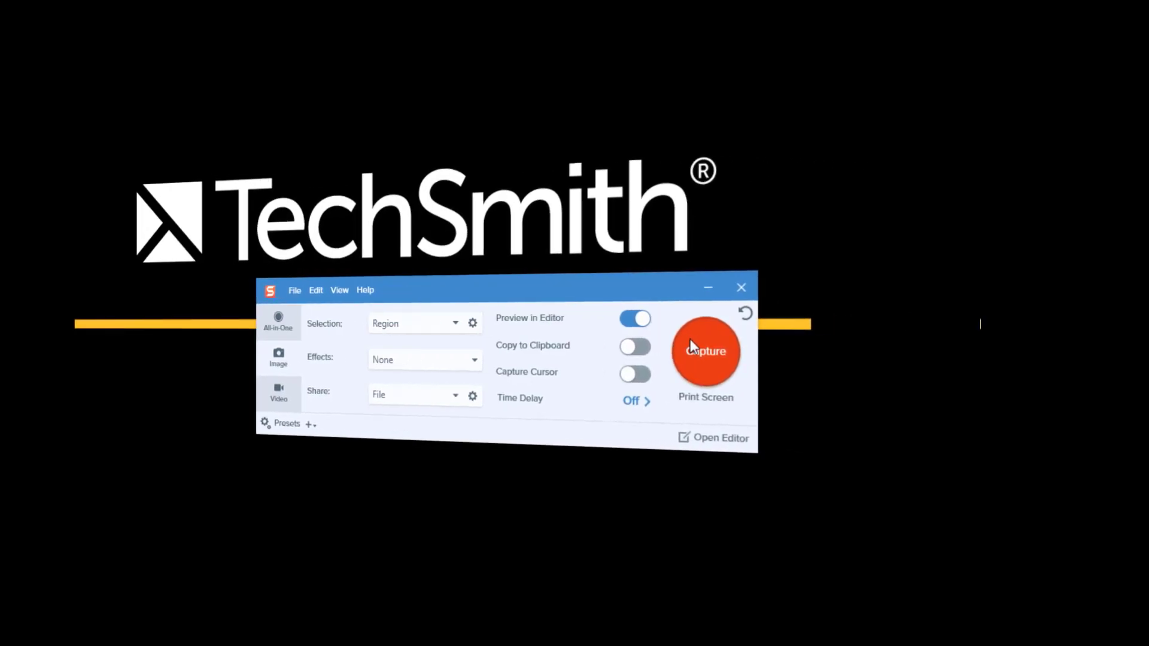
Choose PNG - Portable Network Graphics as the file type for shared captures.
{"action": "left_click", "coordinate": [686, 407]}
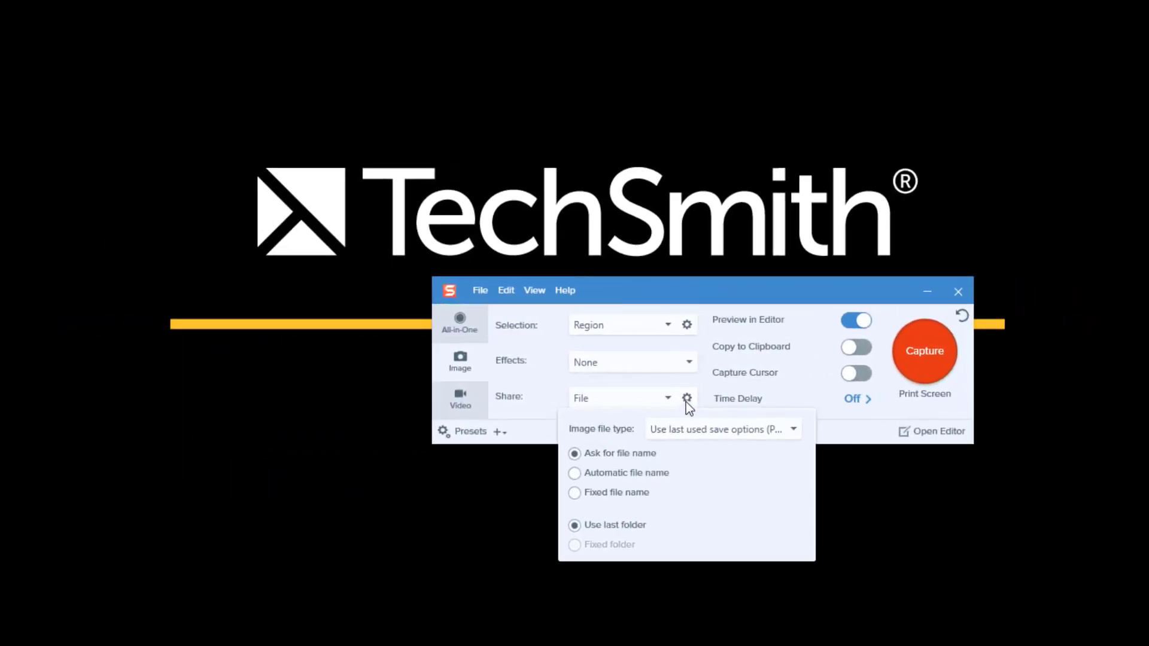
{"action": "left_click", "coordinate": [791, 429]}
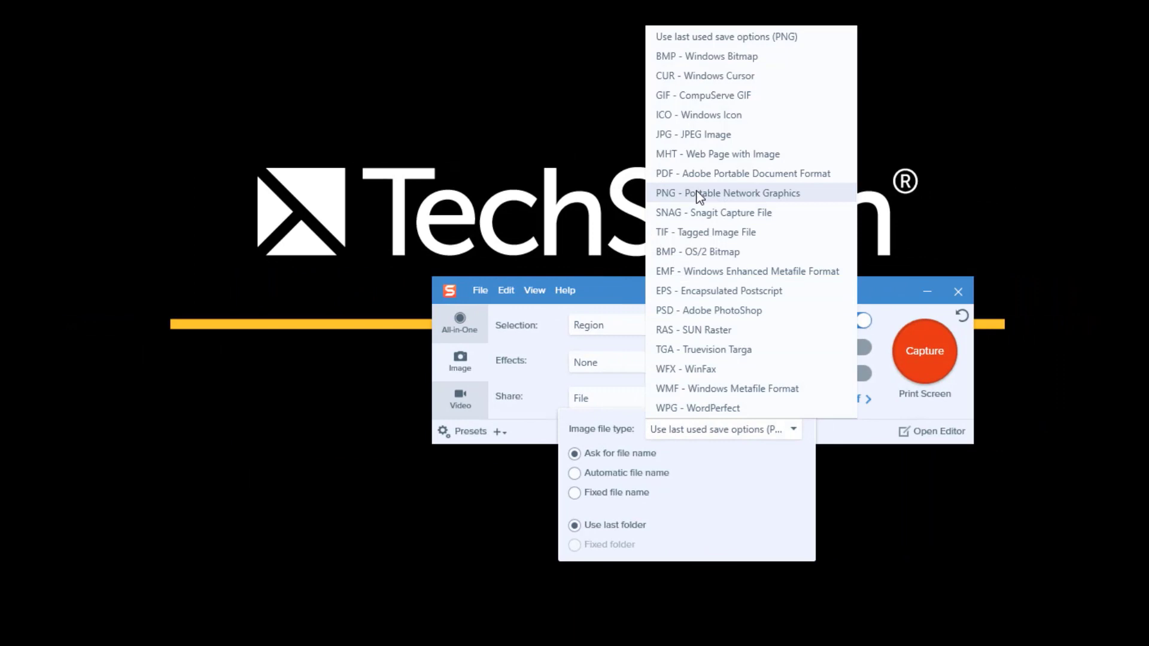
{"action": "left_click", "coordinate": [727, 193]}
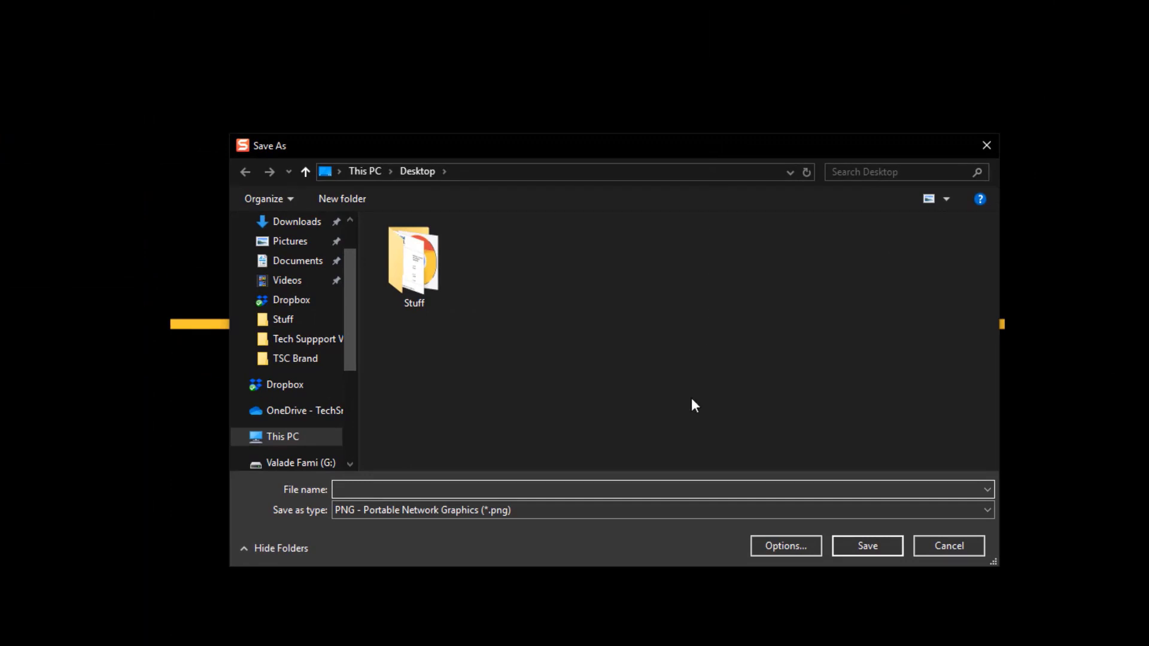
Save the capture to the Desktop under the name 'Test'.
{"action": "type", "text": "Test"}
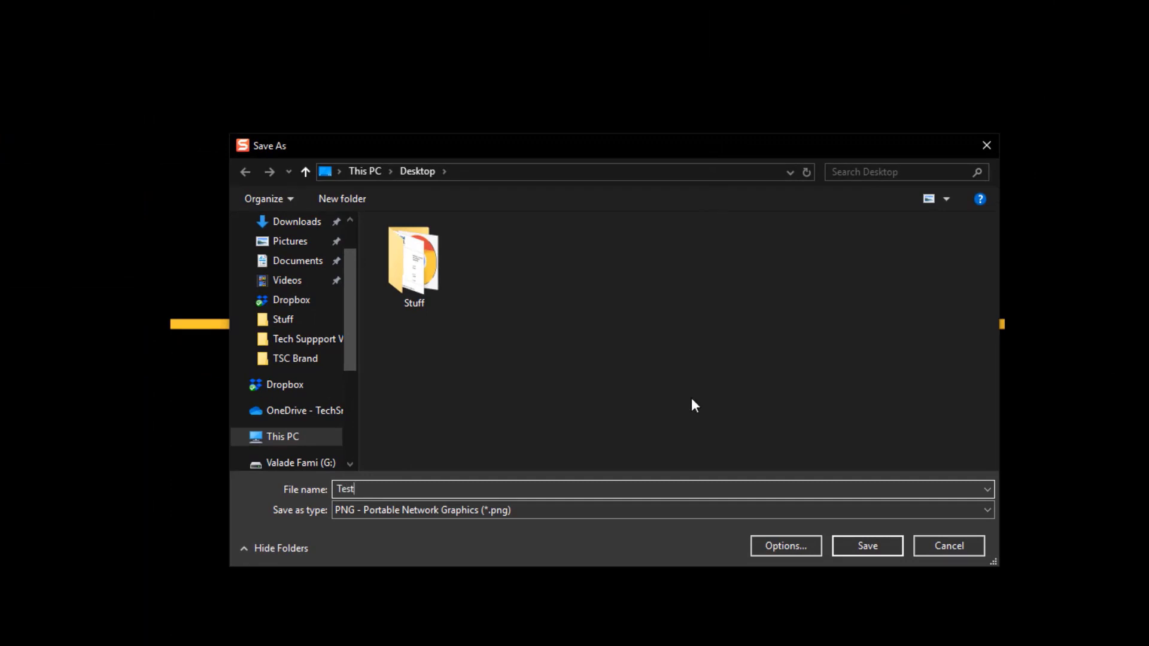
{"action": "left_click", "coordinate": [866, 546]}
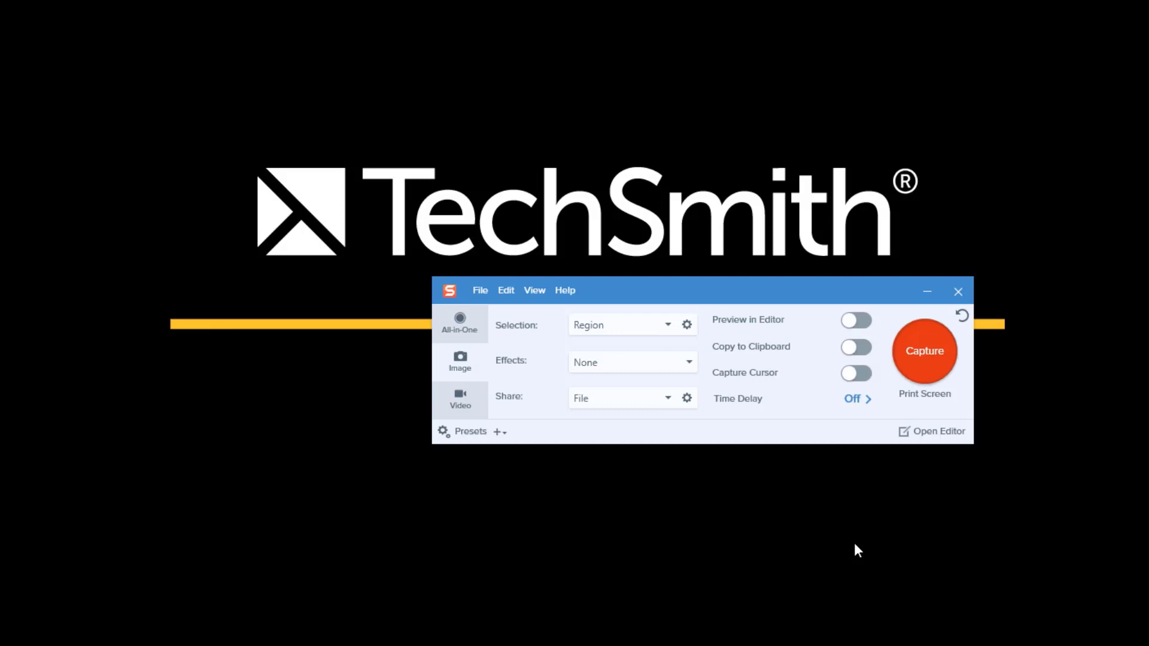